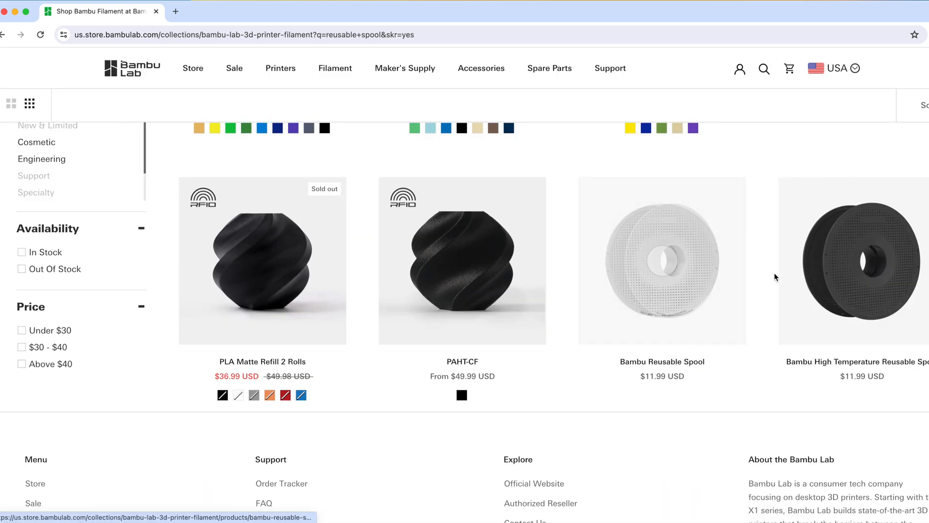
Switch to the MakerWorld tab showing search results for 'bambu spool'.
click(661, 261)
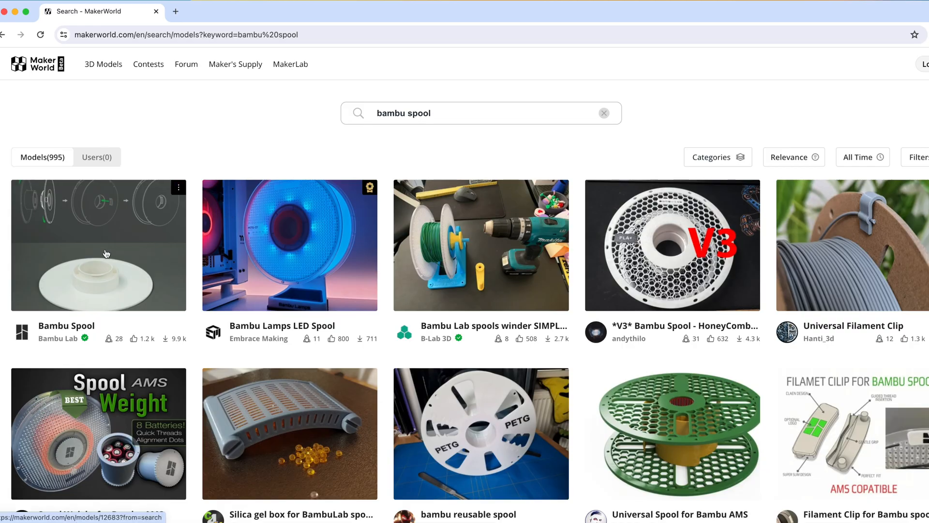
Open Bambu Lab's 'Bambu Spool' model and narrow its print profiles to A1 mini.
click(98, 245)
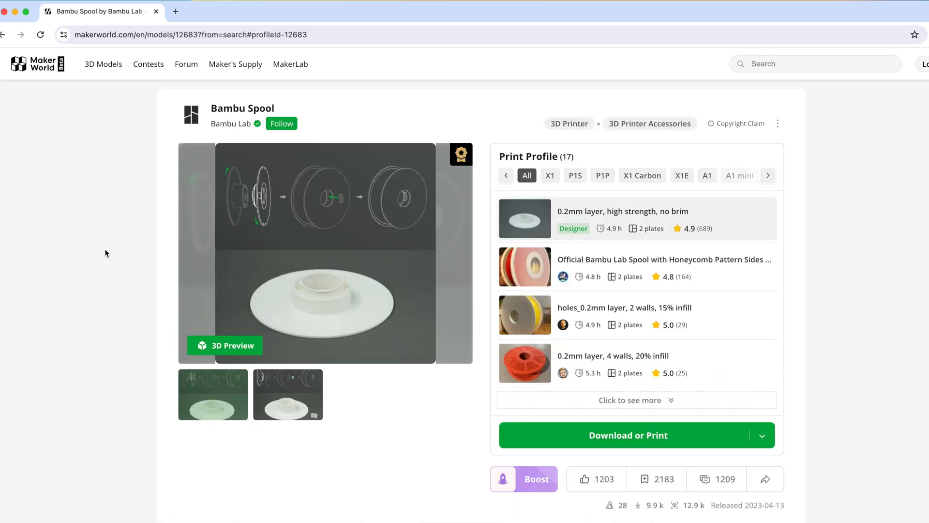
mouse_move(773, 264)
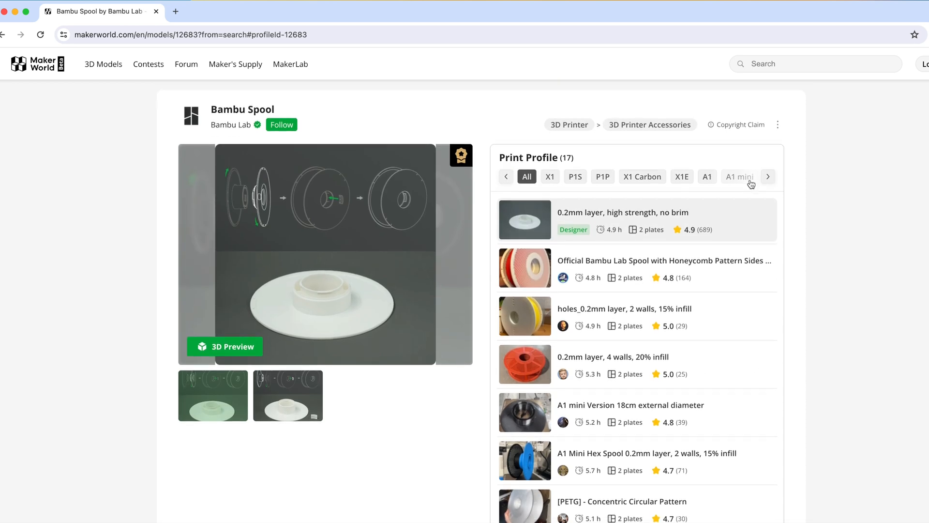
click(739, 176)
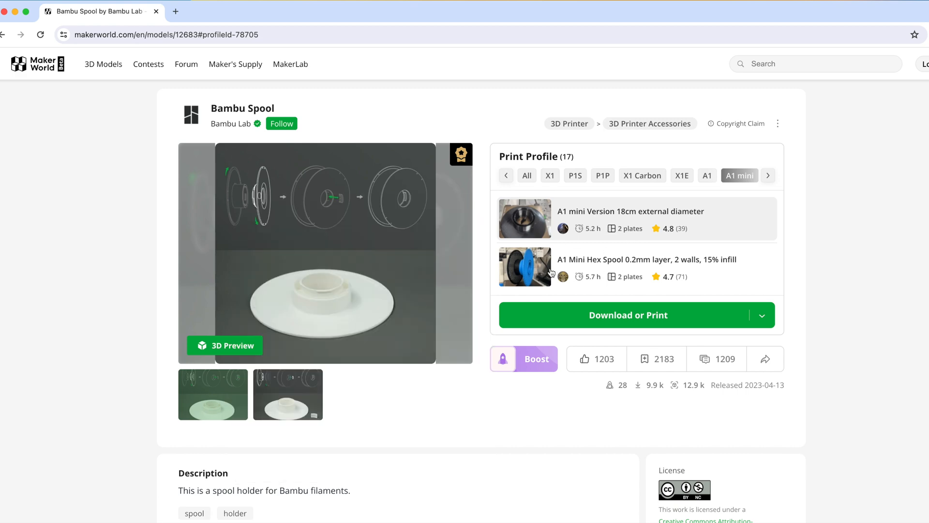
mouse_move(523, 267)
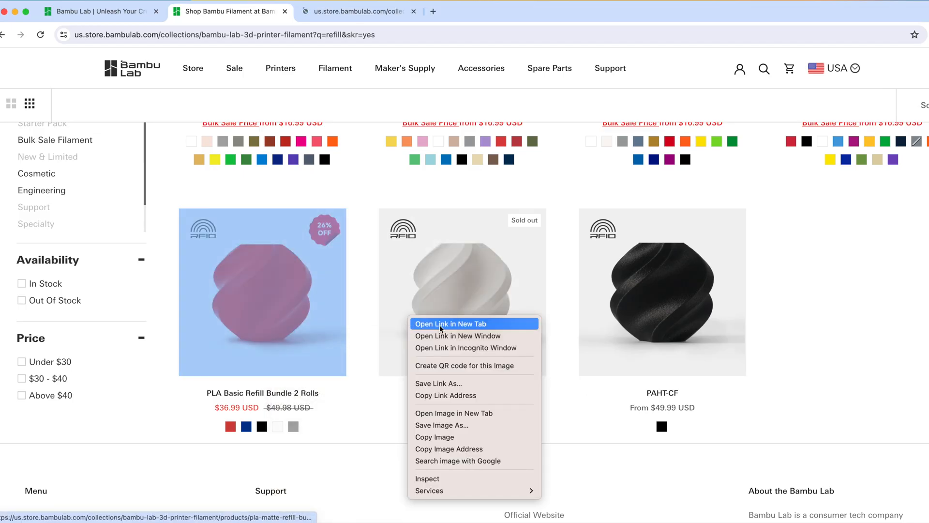
Open the PLA Matte Refill product in a new tab from the refill listings.
click(451, 323)
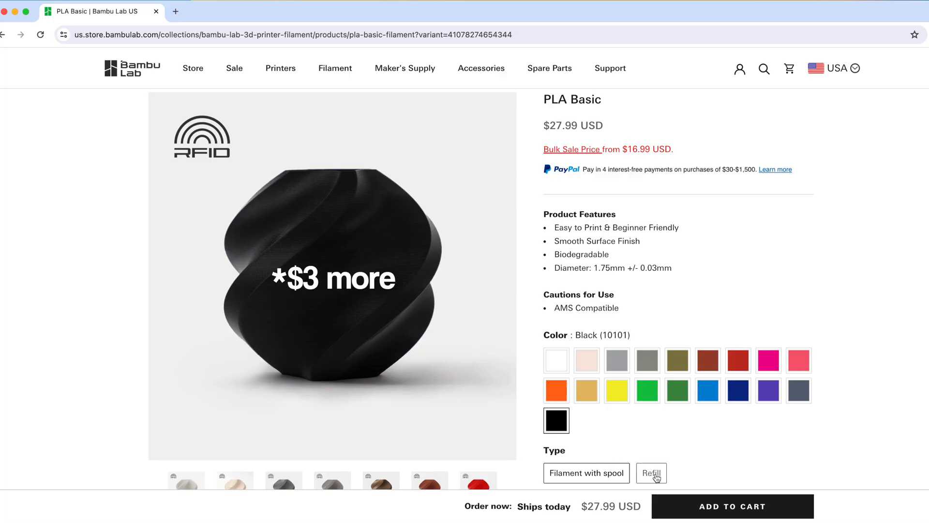
Open the PLA Matte Refill 2 Rolls page and switch the store region to EU.
click(586, 473)
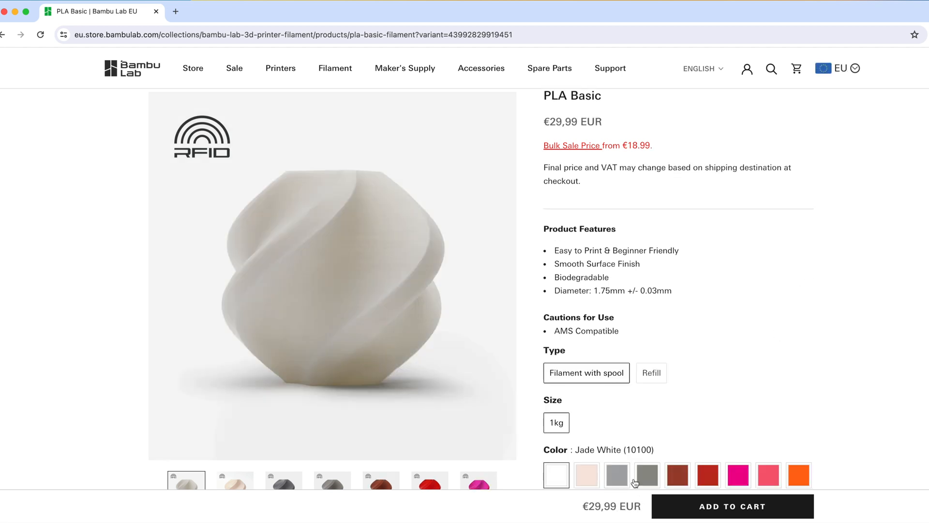
click(650, 373)
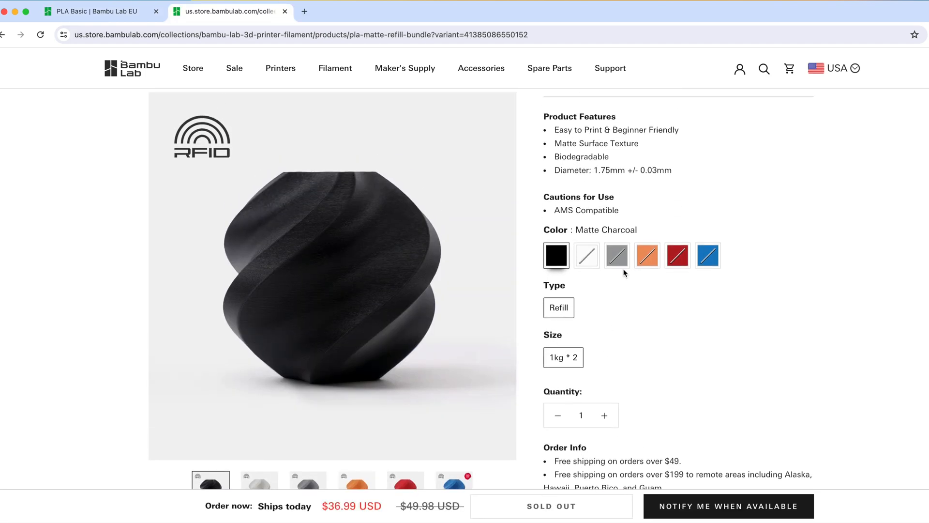
click(833, 67)
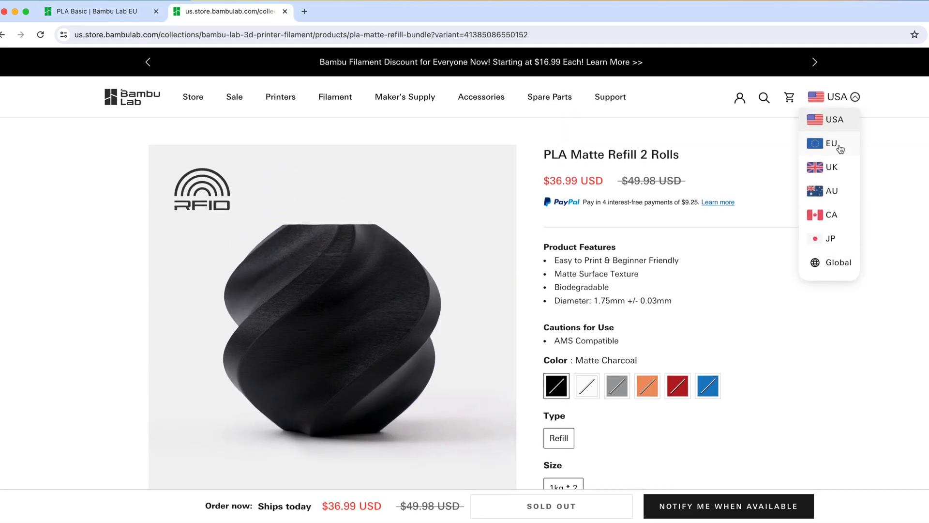
click(831, 143)
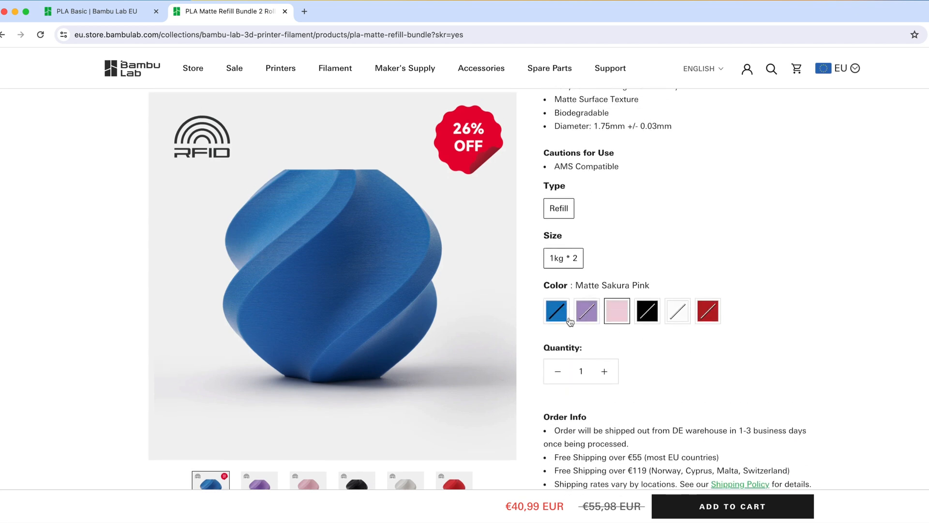
Check the Marine Blue, Ivory White and Scarlet Red refill colours at €40,99.
click(556, 311)
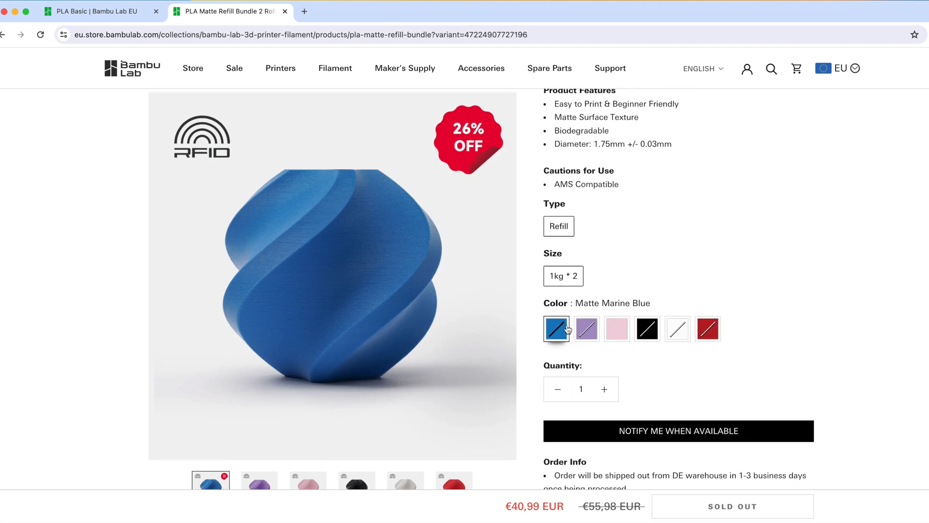
click(677, 329)
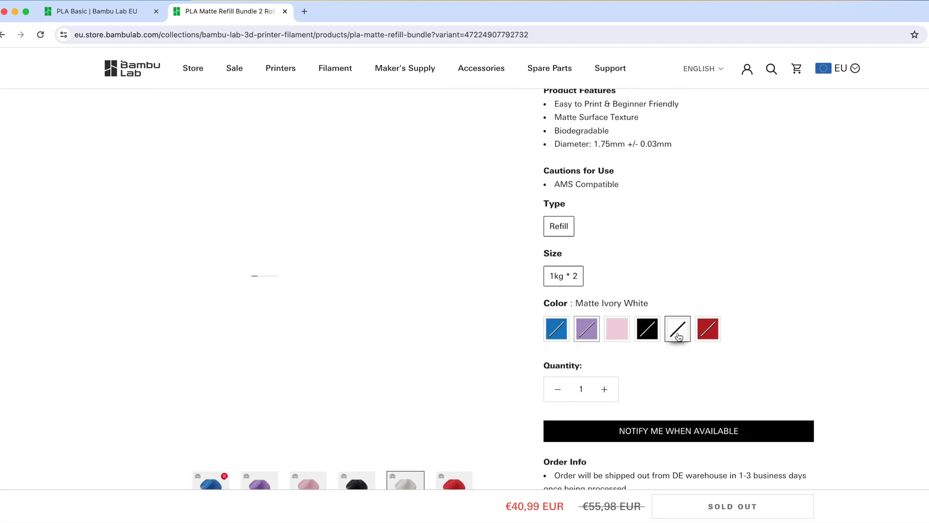
click(707, 329)
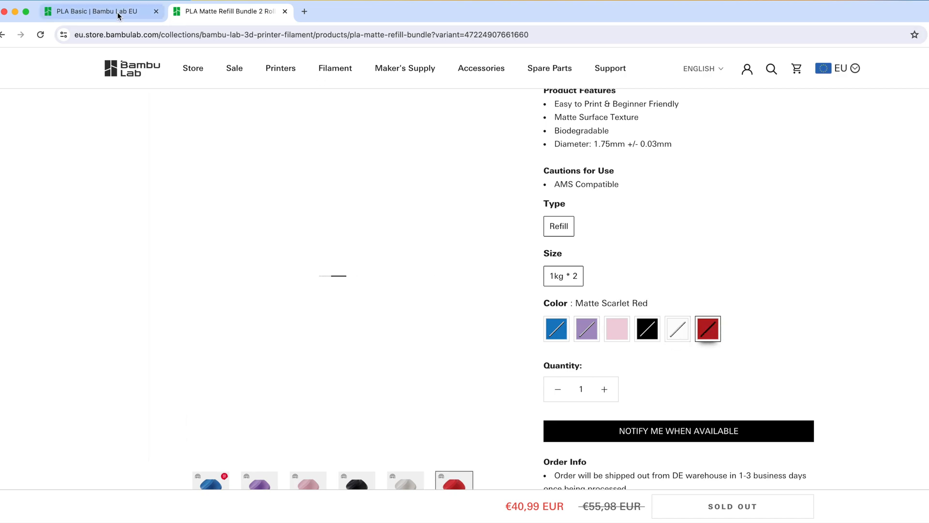